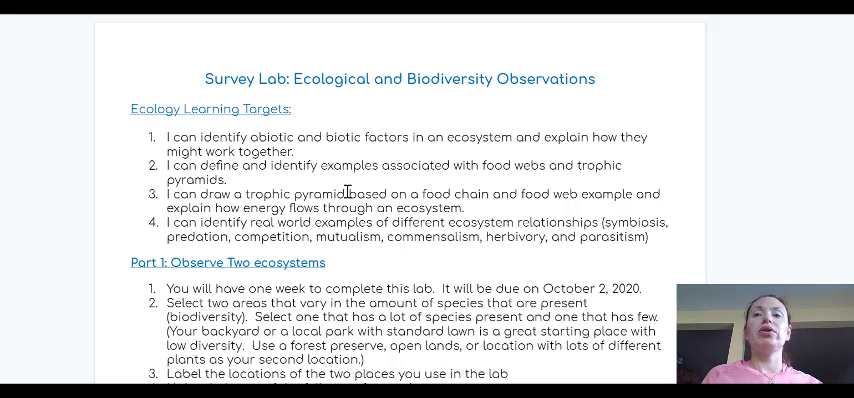
# Select 'due on October 2, 2020.' in step 1 to make it bold
pyautogui.scroll(-3)
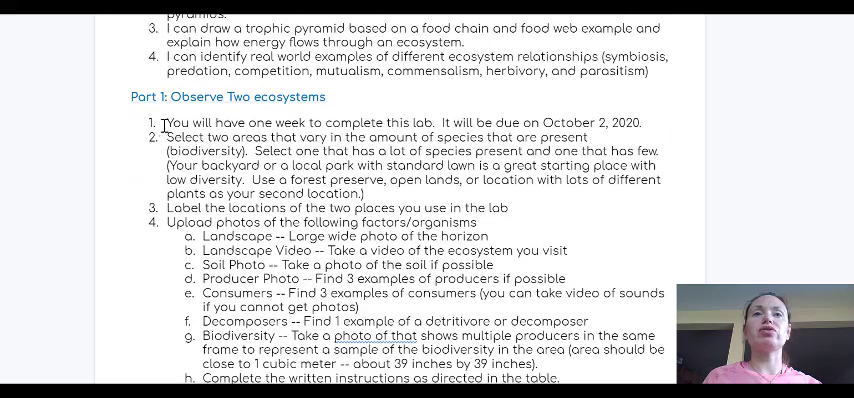
pyautogui.moveTo(162, 123); pyautogui.dragTo(645, 123)
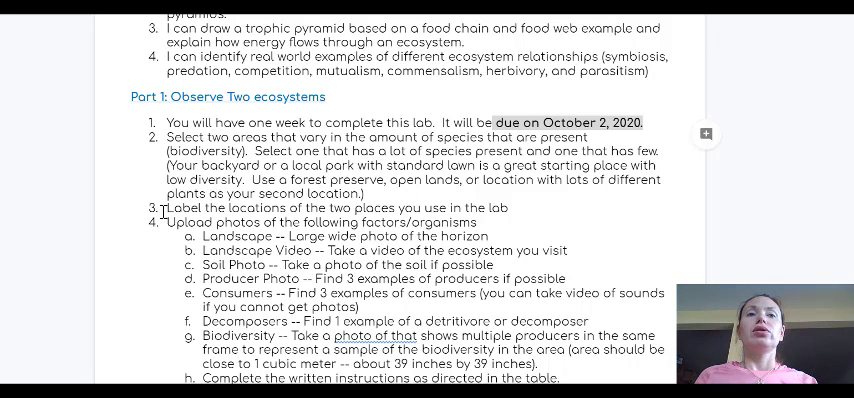
pyautogui.moveTo(167, 207); pyautogui.dragTo(508, 207)
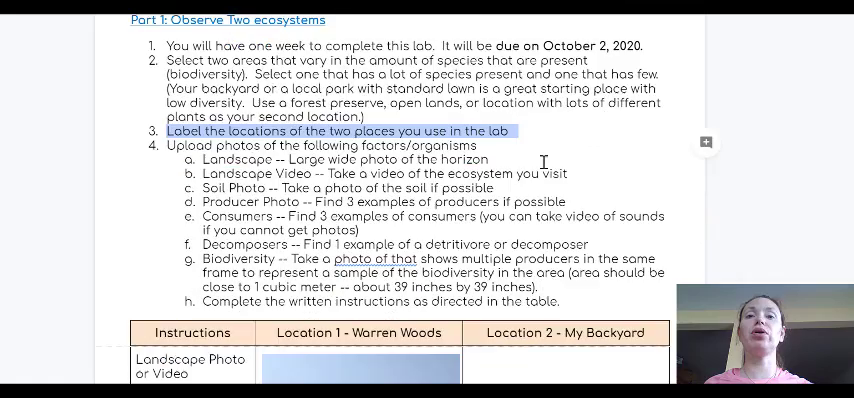
pyautogui.scroll(-3)
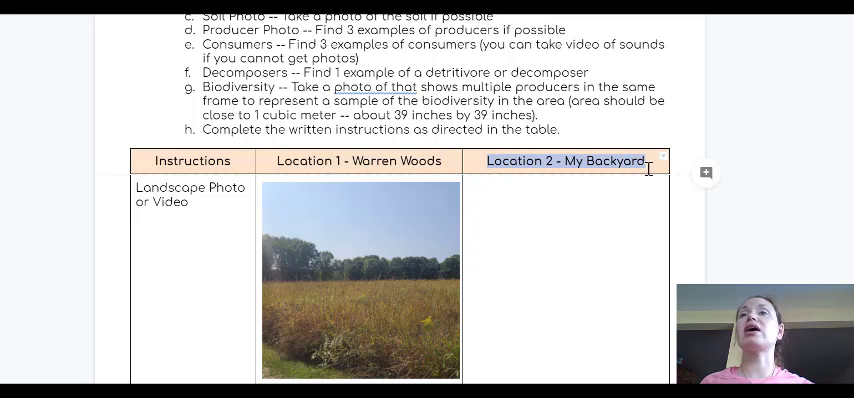
# Scroll down to the photo checklist's Landscape and Landscape Video items
pyautogui.scroll(-3)
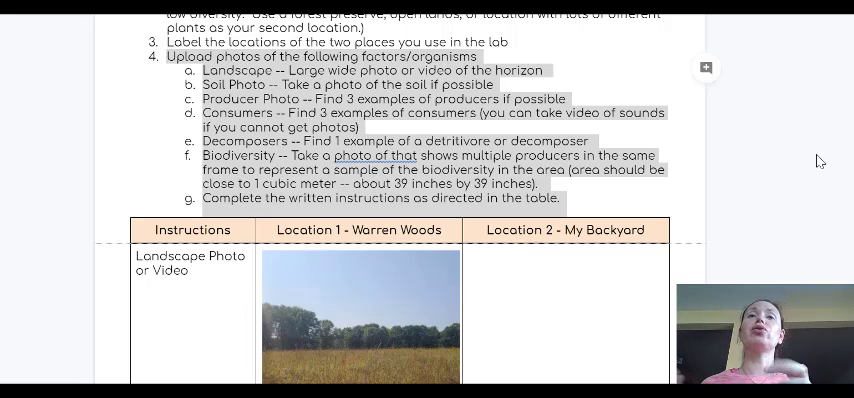
pyautogui.scroll(-3)
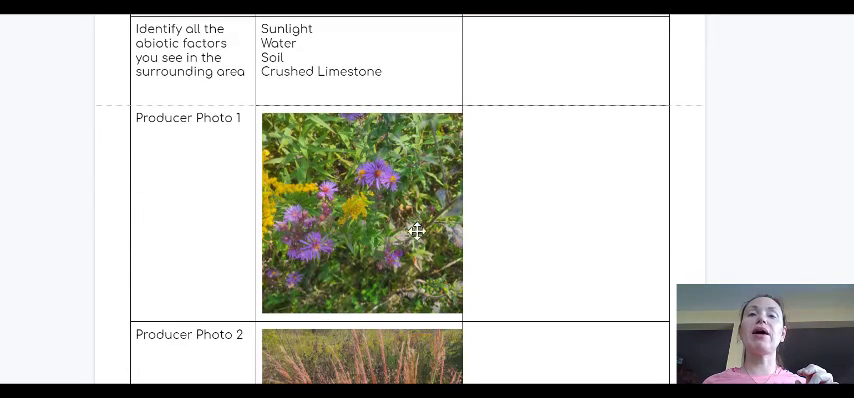
pyautogui.moveTo(364, 234)
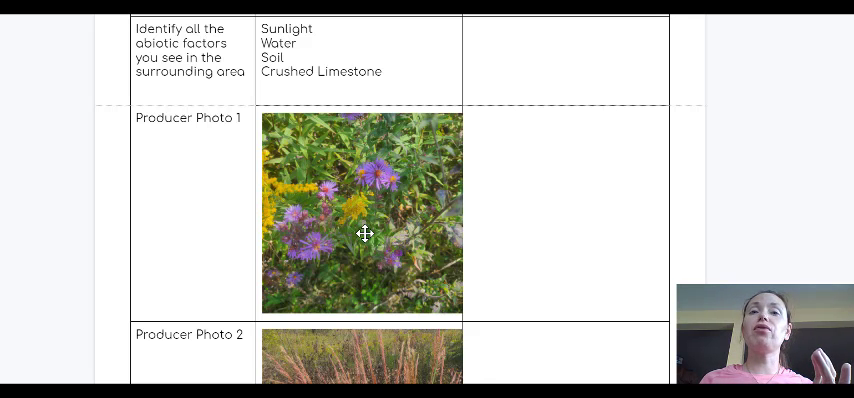
pyautogui.scroll(-3)
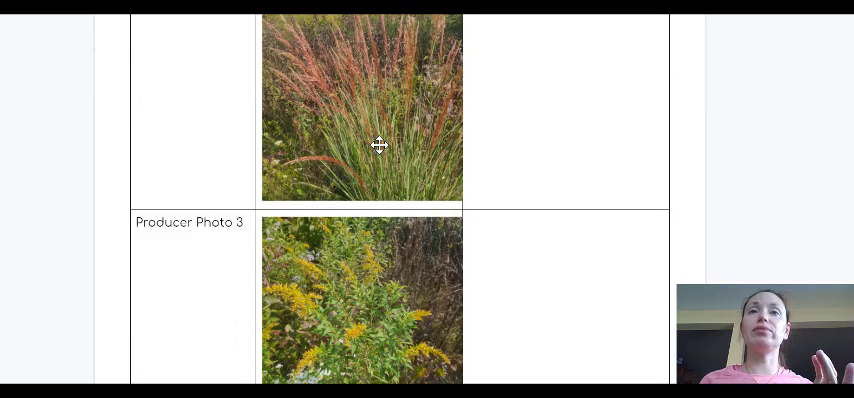
pyautogui.scroll(-3)
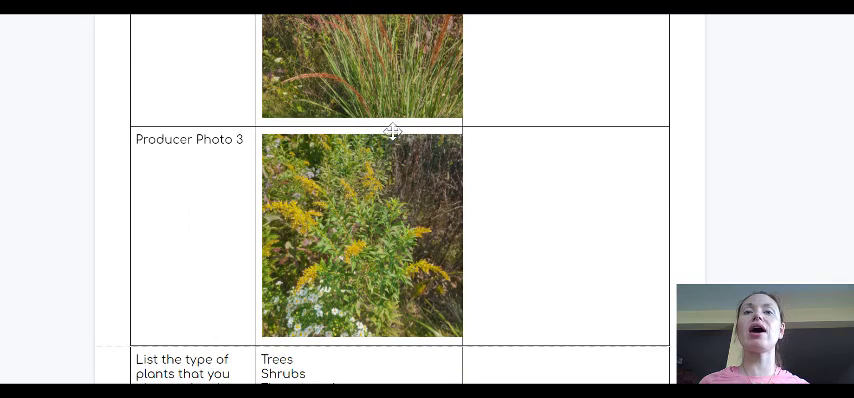
pyautogui.moveTo(421, 248)
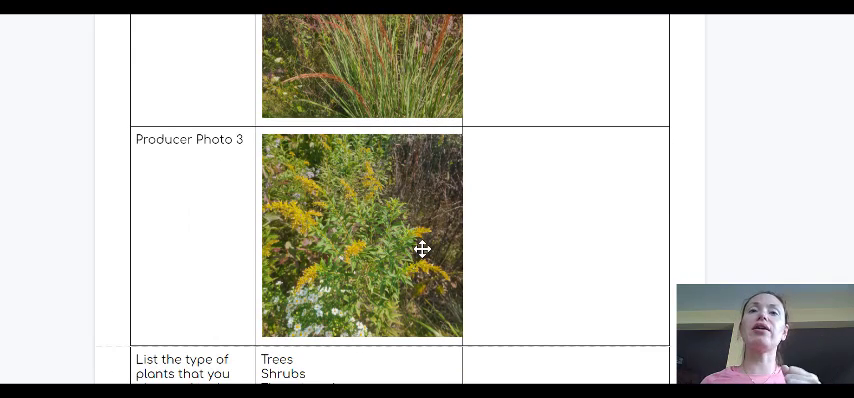
pyautogui.scroll(-3)
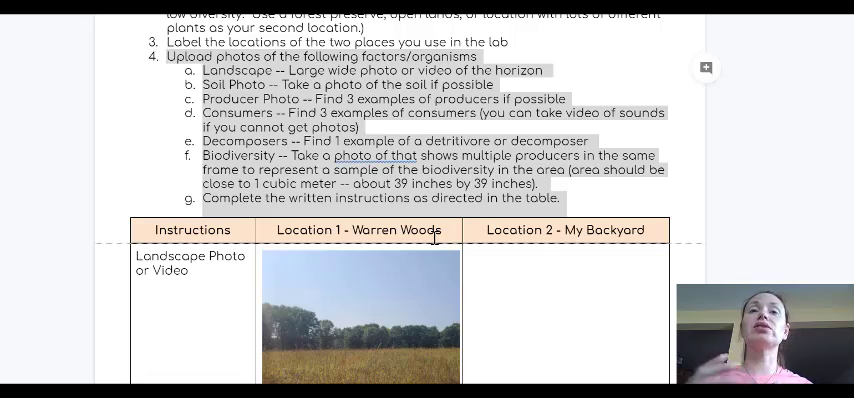
pyautogui.scroll(-3)
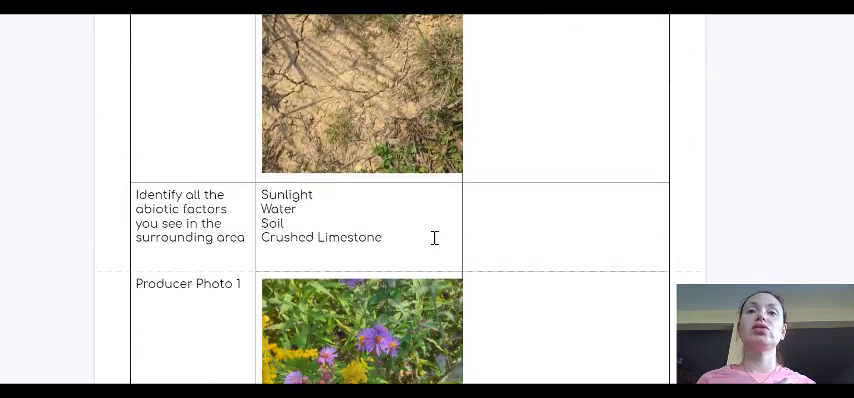
pyautogui.scroll(-3)
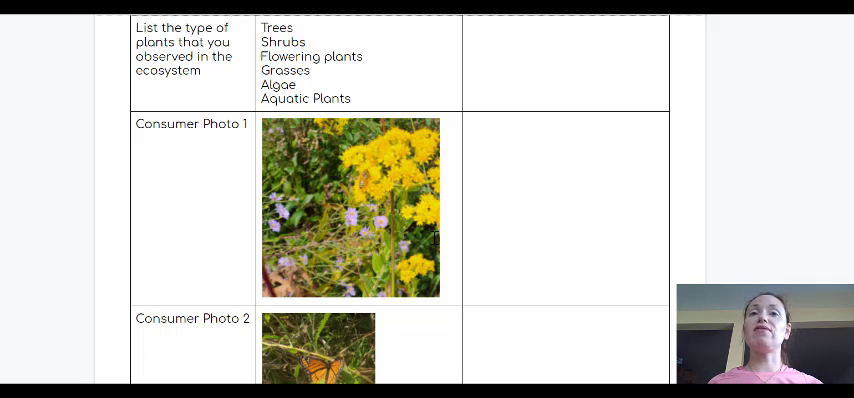
pyautogui.moveTo(374, 208)
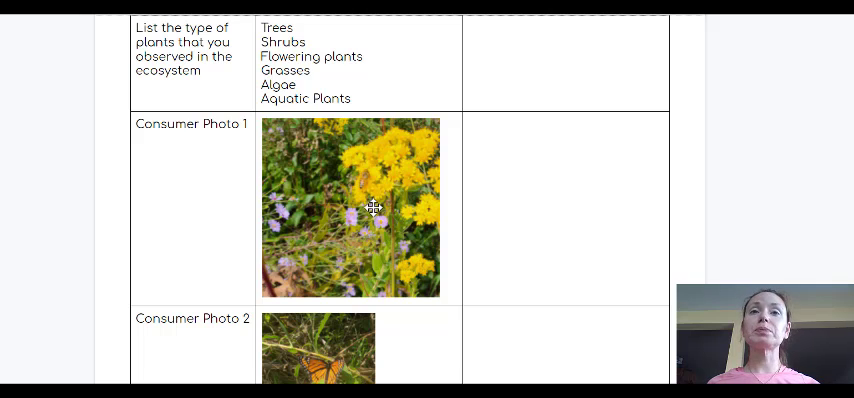
pyautogui.scroll(-3)
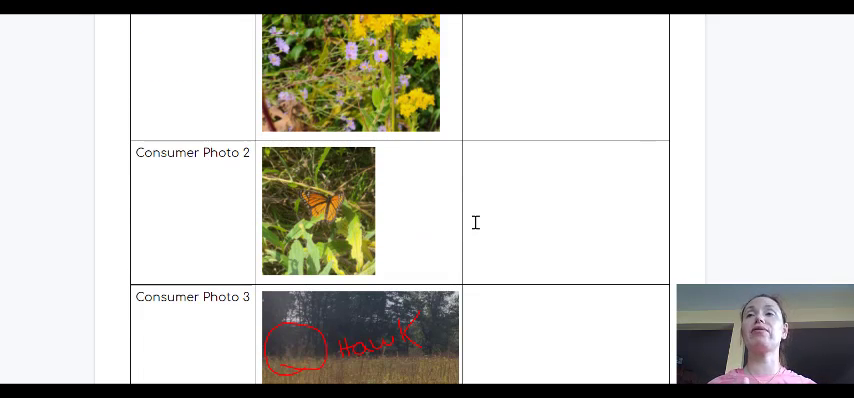
pyautogui.scroll(-3)
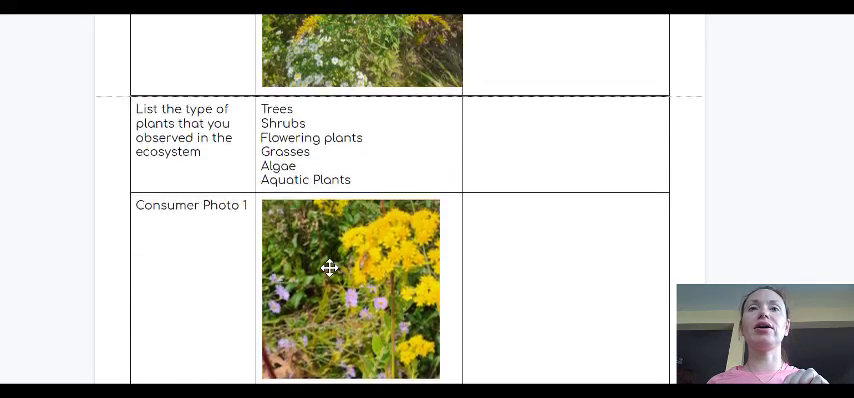
pyautogui.scroll(-3)
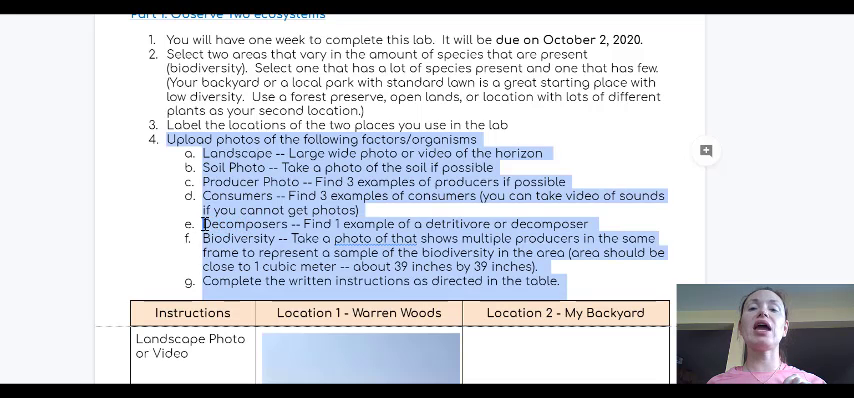
pyautogui.scroll(-3)
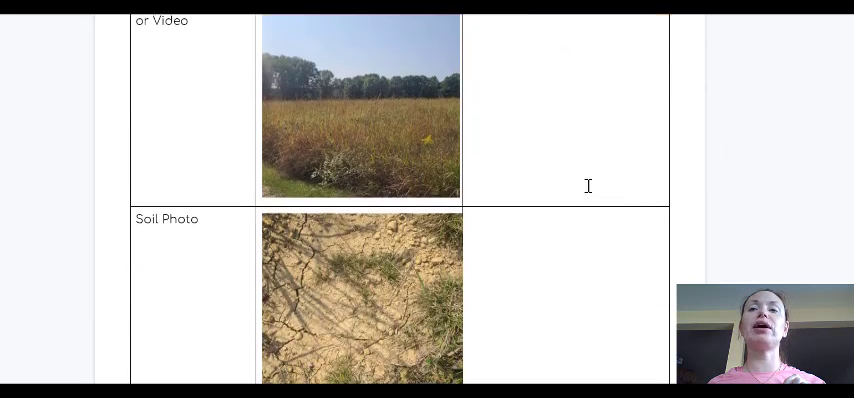
pyautogui.scroll(-3)
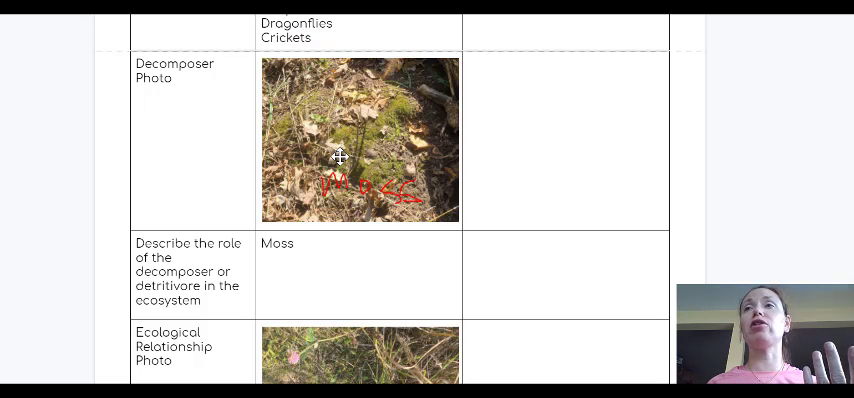
pyautogui.moveTo(367, 145)
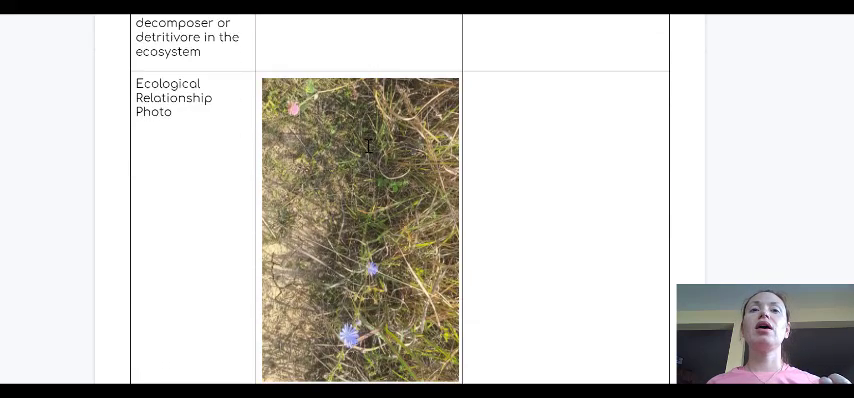
pyautogui.moveTo(416, 178)
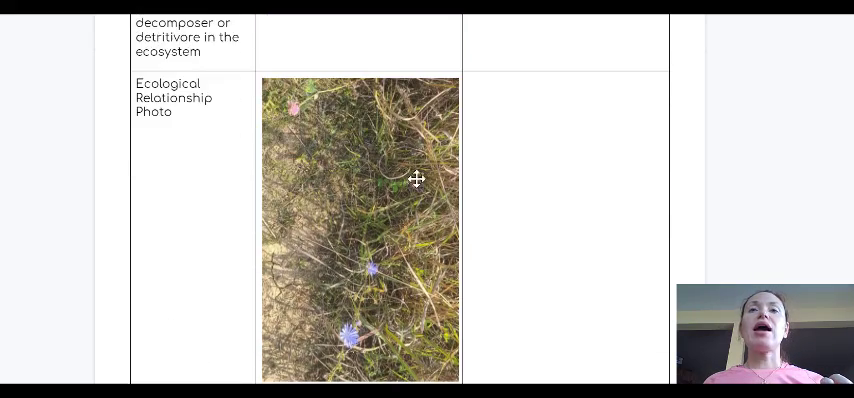
pyautogui.moveTo(378, 232)
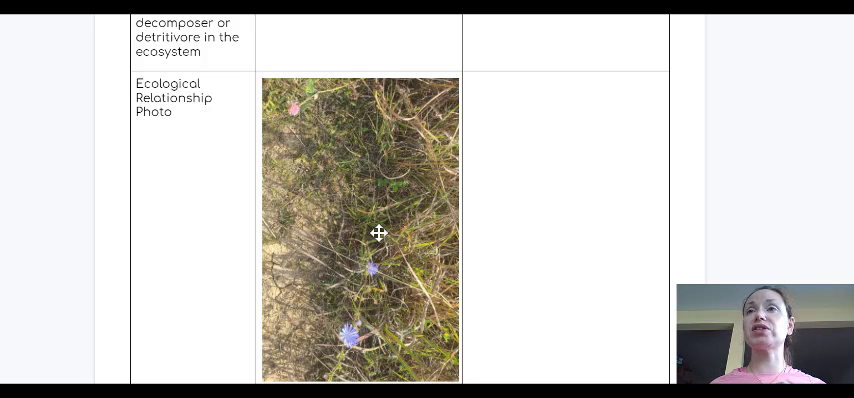
pyautogui.scroll(-3)
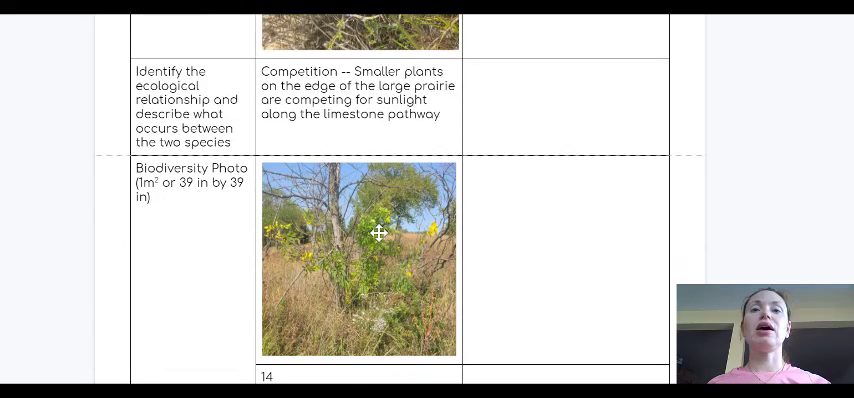
pyautogui.scroll(-3)
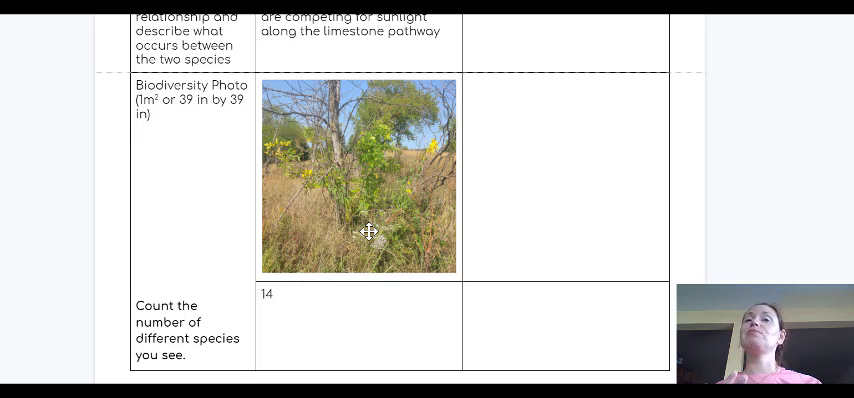
pyautogui.moveTo(233, 183)
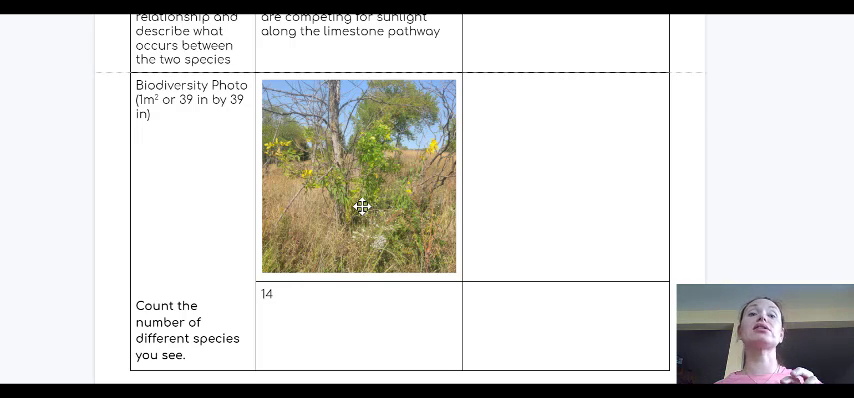
# Scroll through the species table back to the wildflower and monarch butterfly consumer photos
pyautogui.scroll(-3)
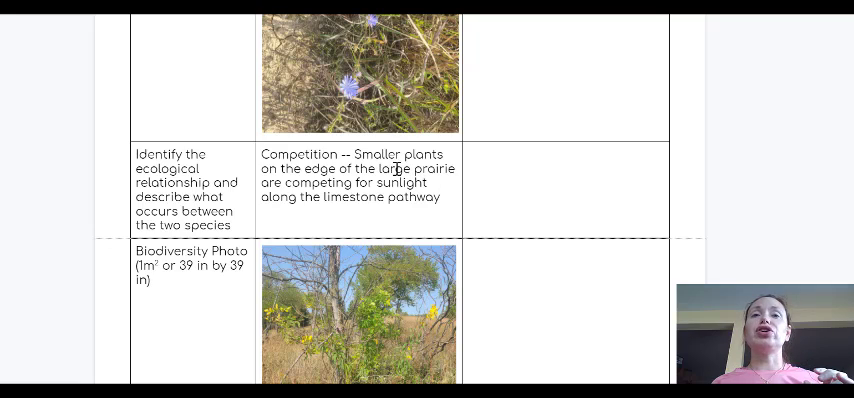
pyautogui.scroll(-3)
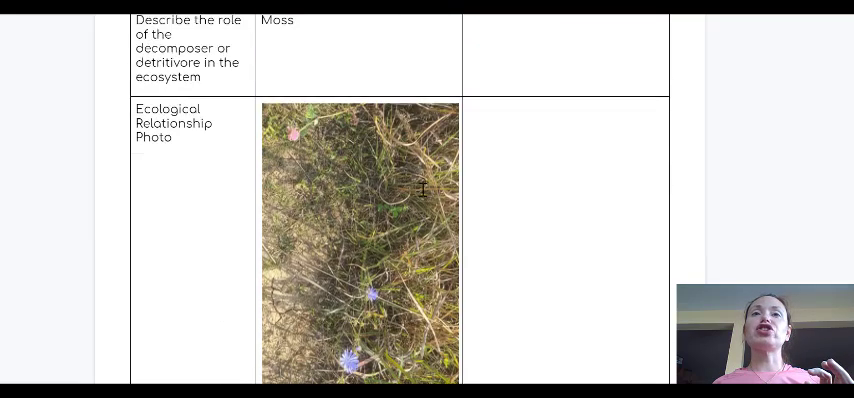
pyautogui.scroll(-3)
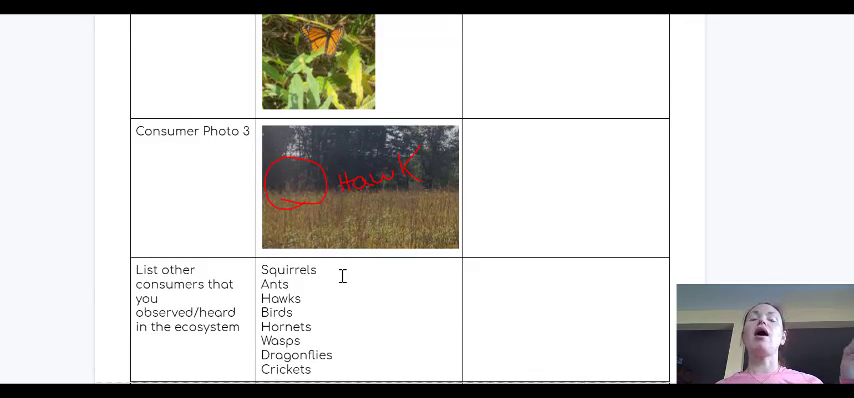
pyautogui.scroll(3)
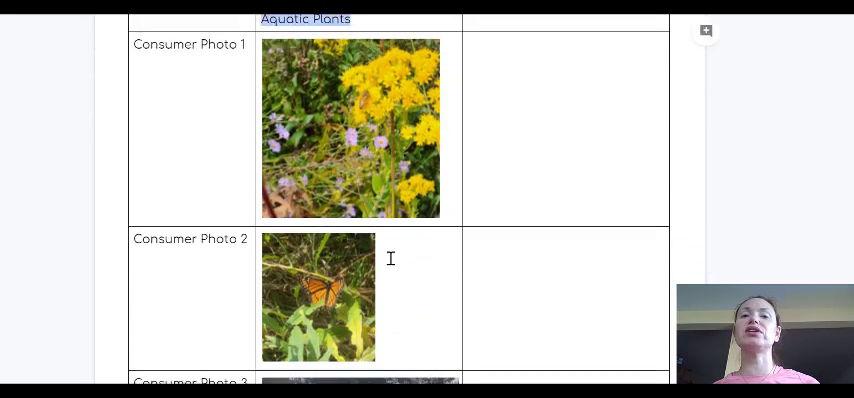
# Scroll past the consumers list and decomposer photo to species count 14 and Part 2
pyautogui.scroll(-3)
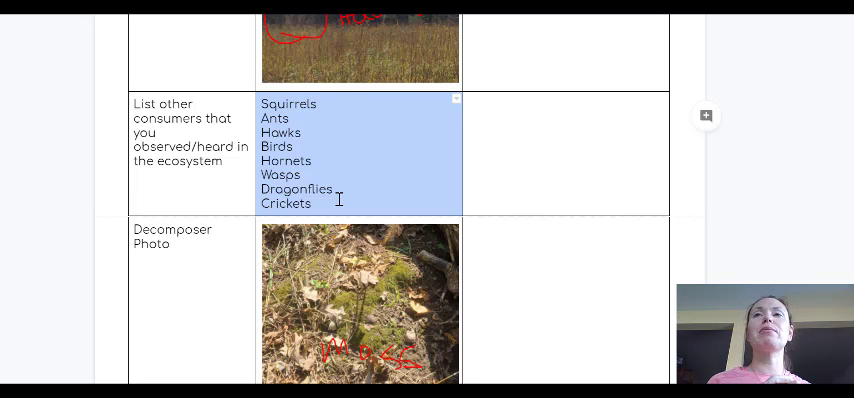
pyautogui.scroll(-3)
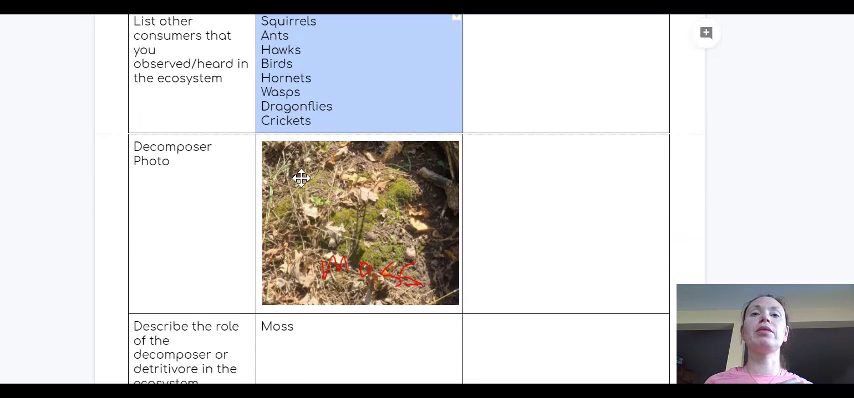
pyautogui.scroll(-3)
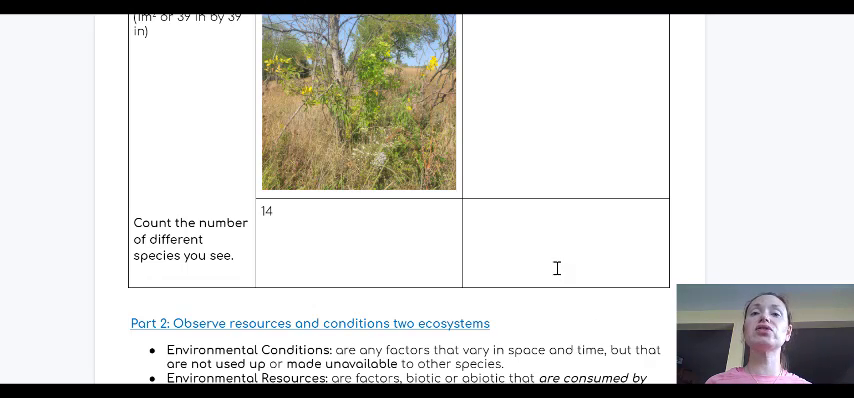
# Highlight the Location 1 weather readings, then scroll to the pH 6.5 row
pyautogui.scroll(-3)
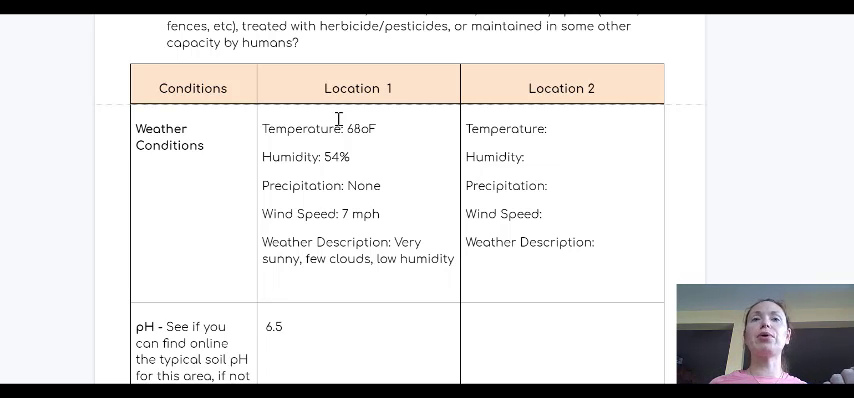
pyautogui.moveTo(262, 127); pyautogui.dragTo(452, 258)
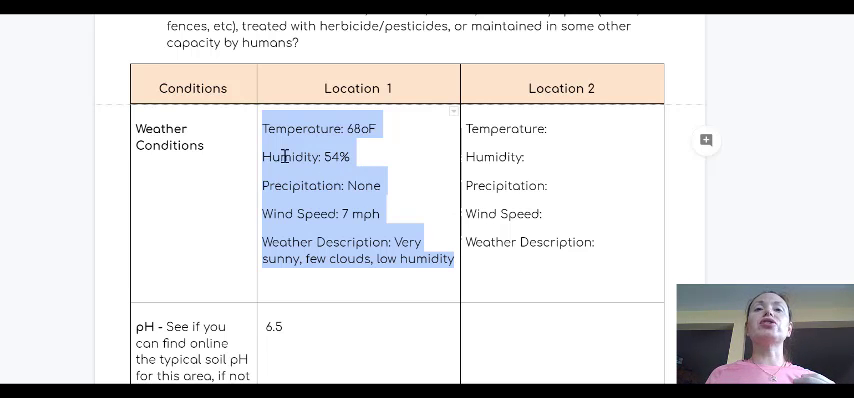
pyautogui.moveTo(452, 209)
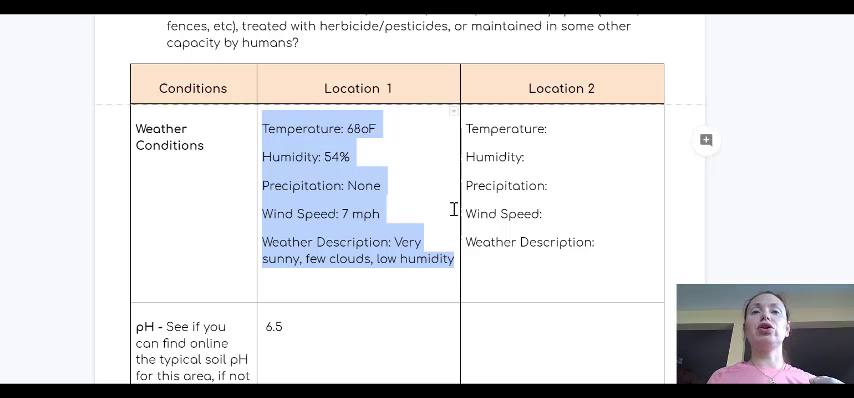
pyautogui.moveTo(275, 264)
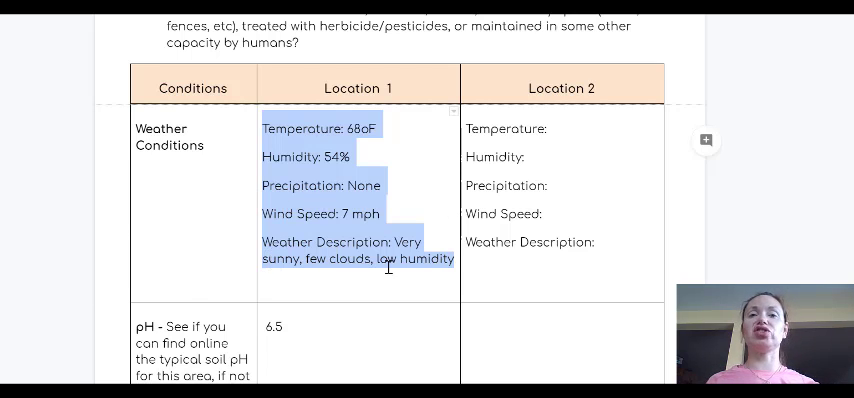
pyautogui.scroll(-3)
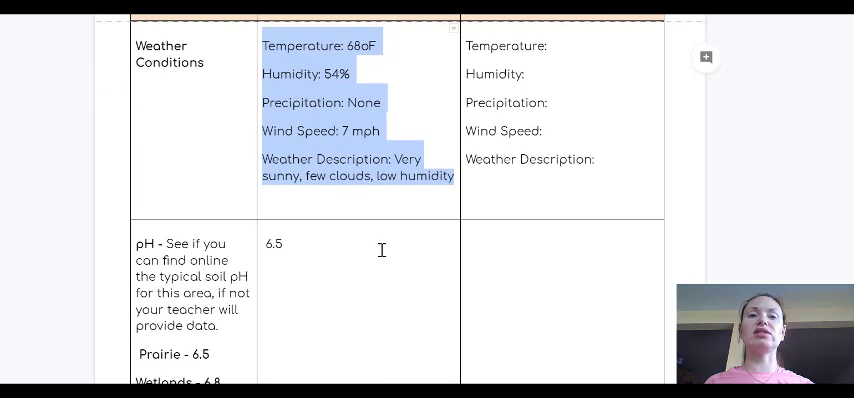
pyautogui.scroll(-3)
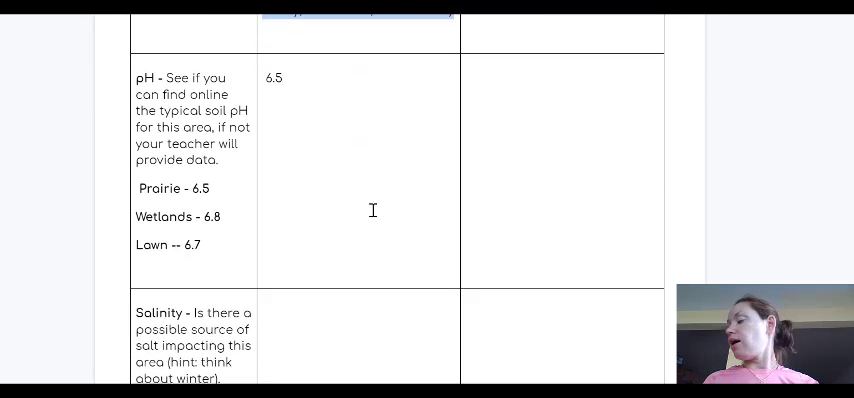
pyautogui.moveTo(59, 31)
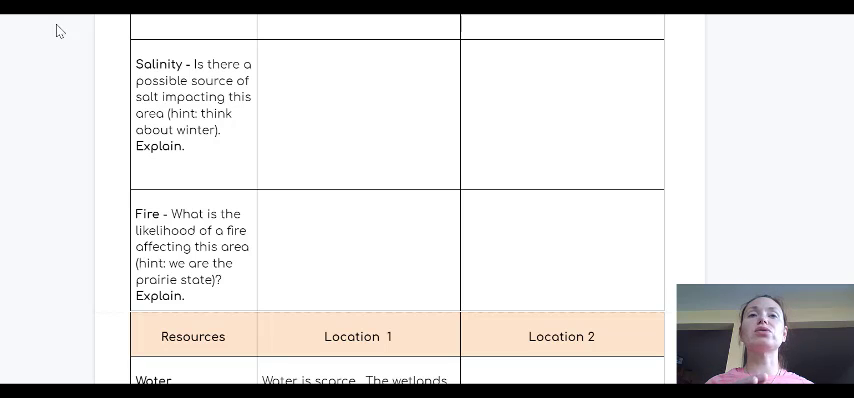
# Scroll past the empty Salinity and Fire rows to the drought-scarce Water entry
pyautogui.scroll(-3)
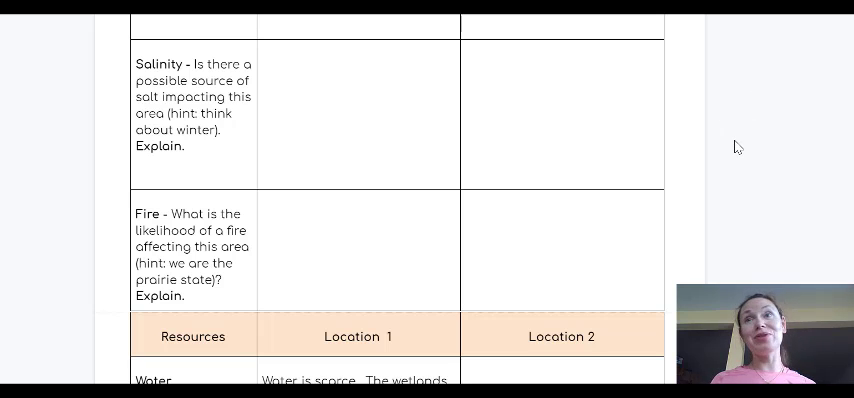
pyautogui.scroll(-3)
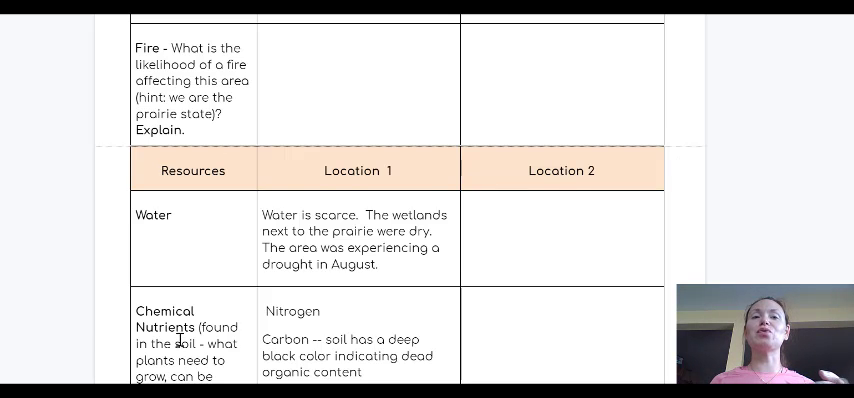
# Scroll through the Nitrogen, Carbon and Phosphorus nutrient entries to the empty Light and Oxygen rows
pyautogui.scroll(-3)
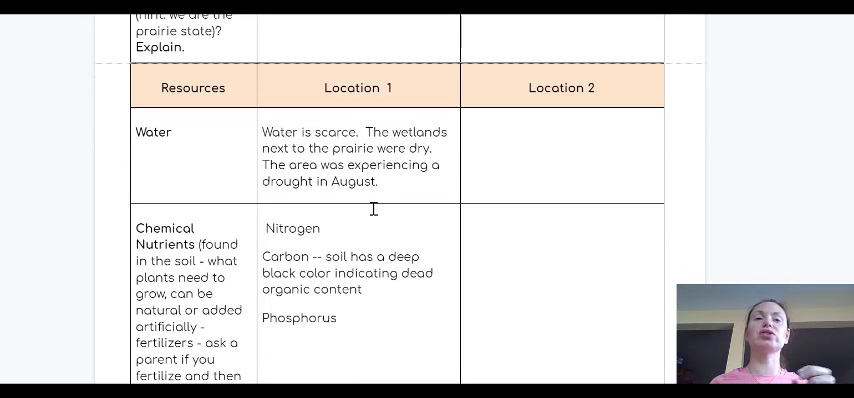
pyautogui.scroll(-3)
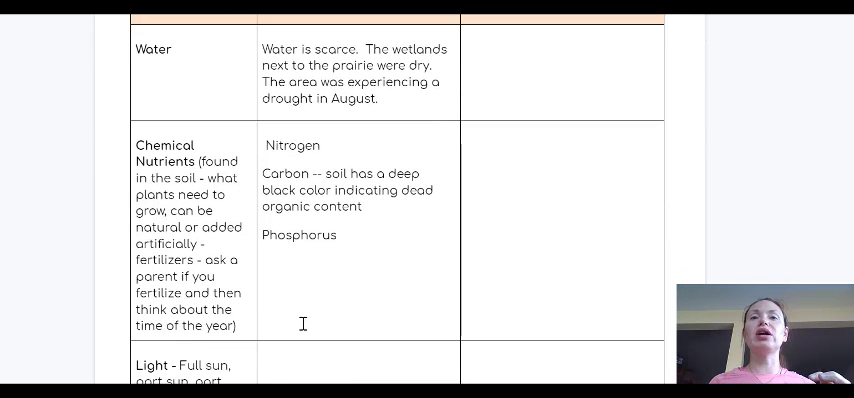
pyautogui.moveTo(324, 271)
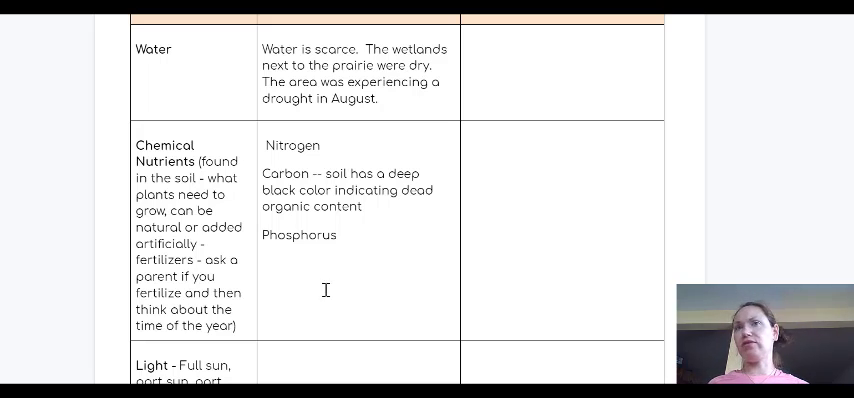
pyautogui.scroll(-3)
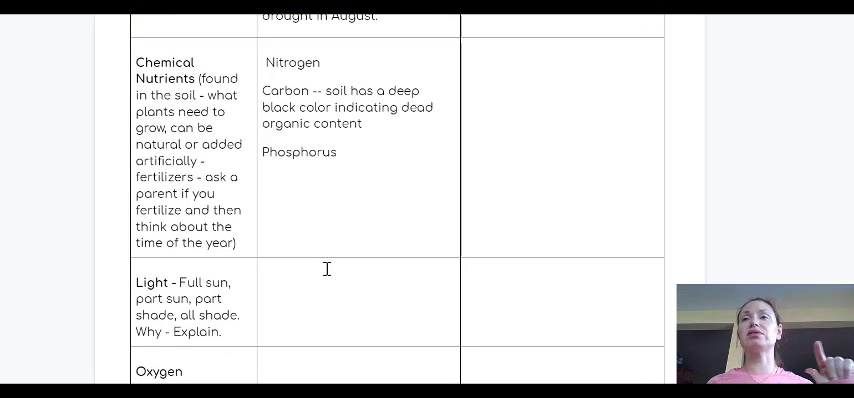
pyautogui.scroll(-3)
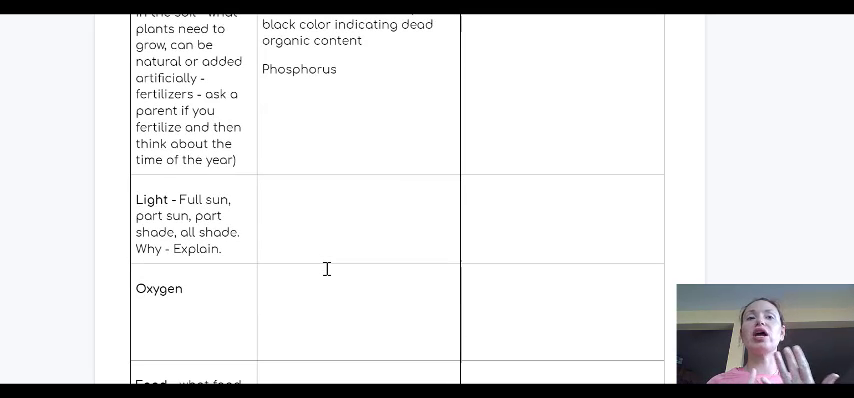
# Scroll past the Food row to the Resting/Nesting notes on birds, squirrels and tracks
pyautogui.scroll(-3)
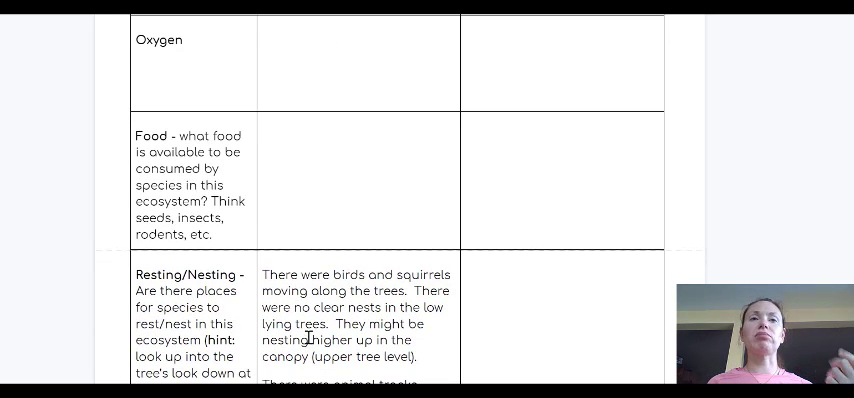
pyautogui.moveTo(342, 188)
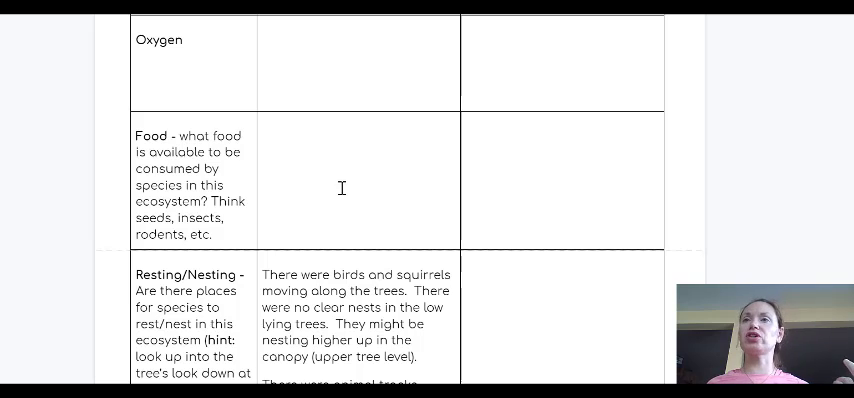
pyautogui.moveTo(342, 149)
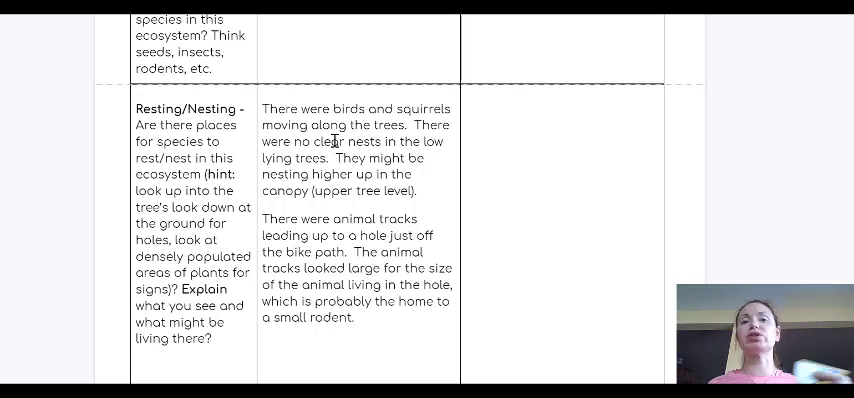
pyautogui.scroll(-3)
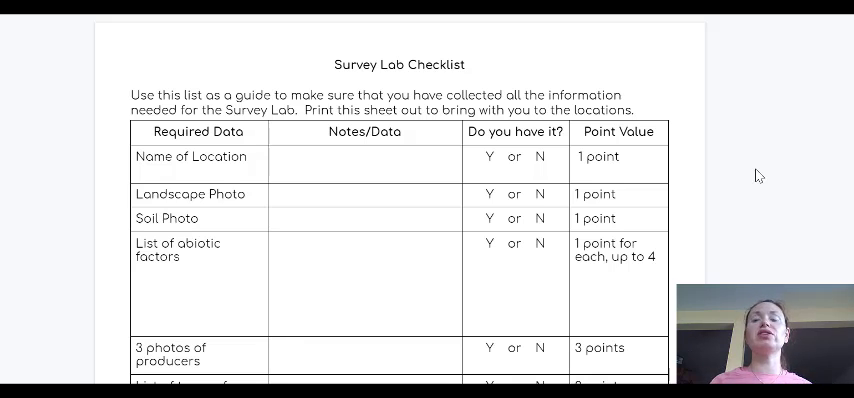
# Scroll through the checklist's producer photo, plant type and consumer rows with point values
pyautogui.scroll(-3)
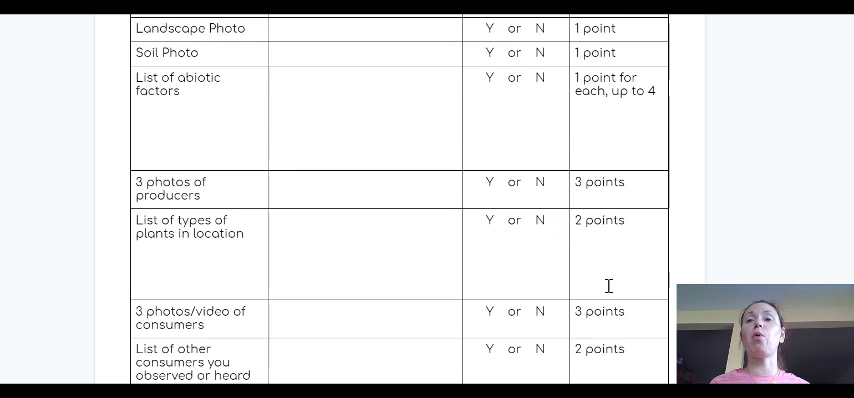
pyautogui.scroll(3)
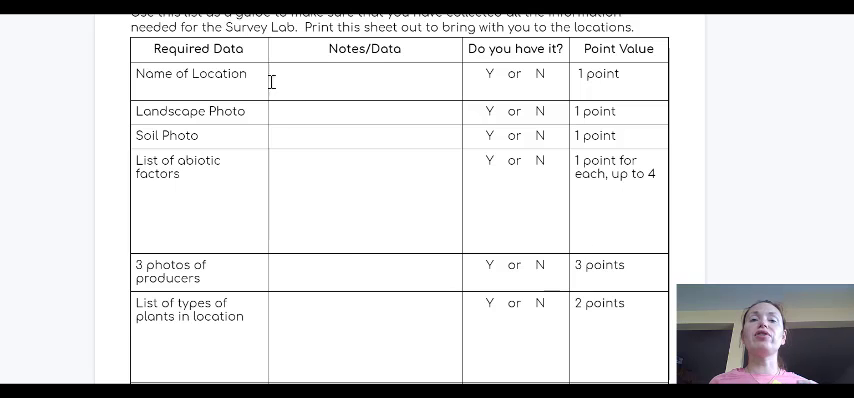